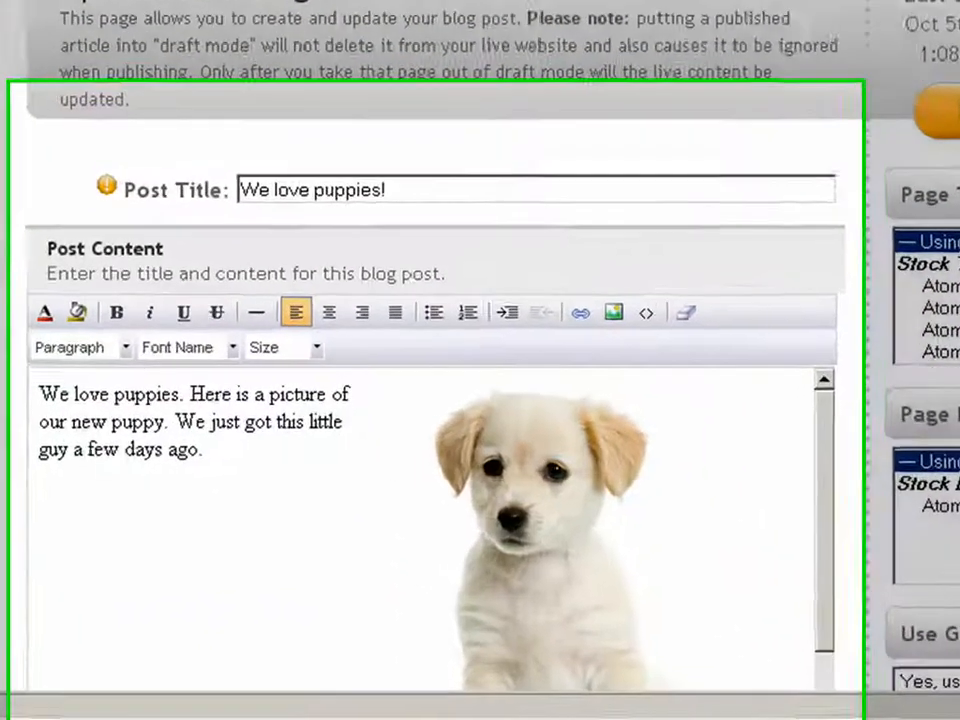
Select the word 'puppies' in the first sentence of the post content
scroll(down, 3)
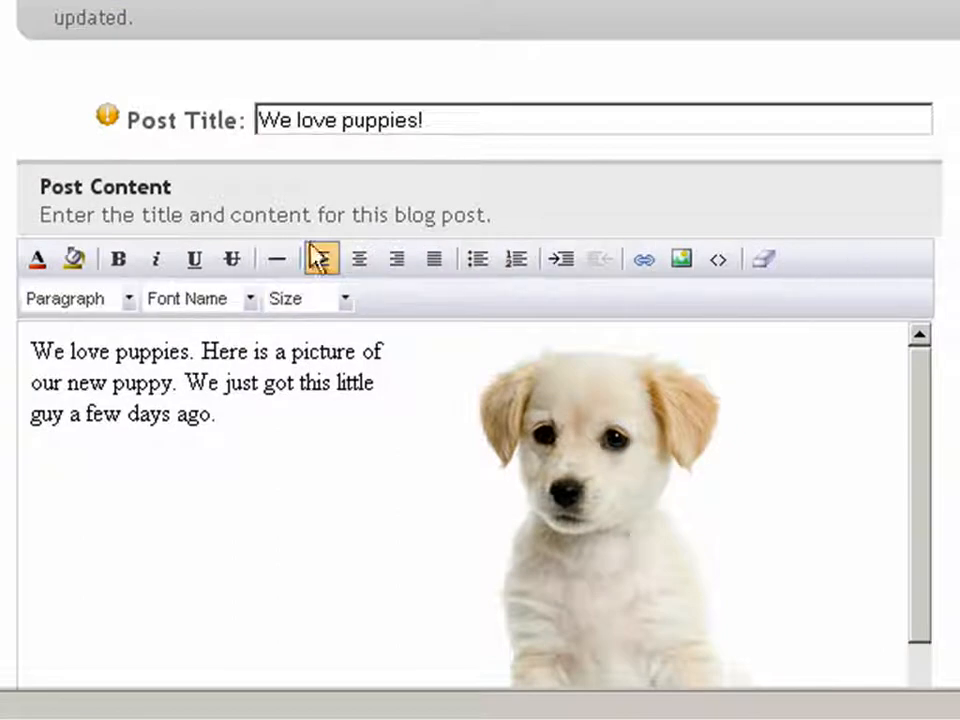
click(321, 259)
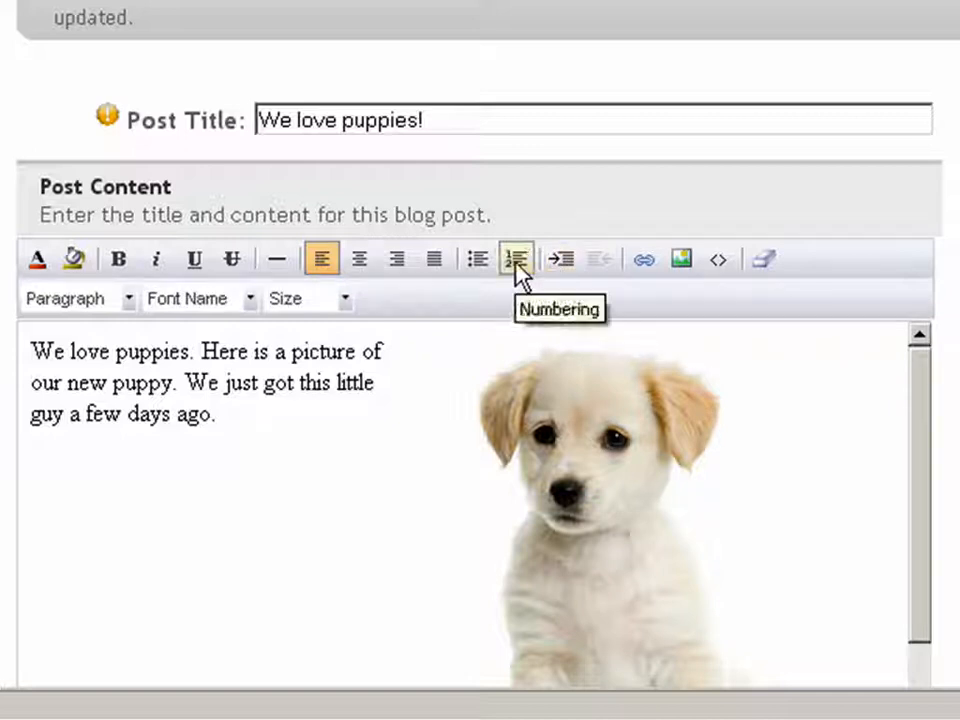
mouse_move(433, 259)
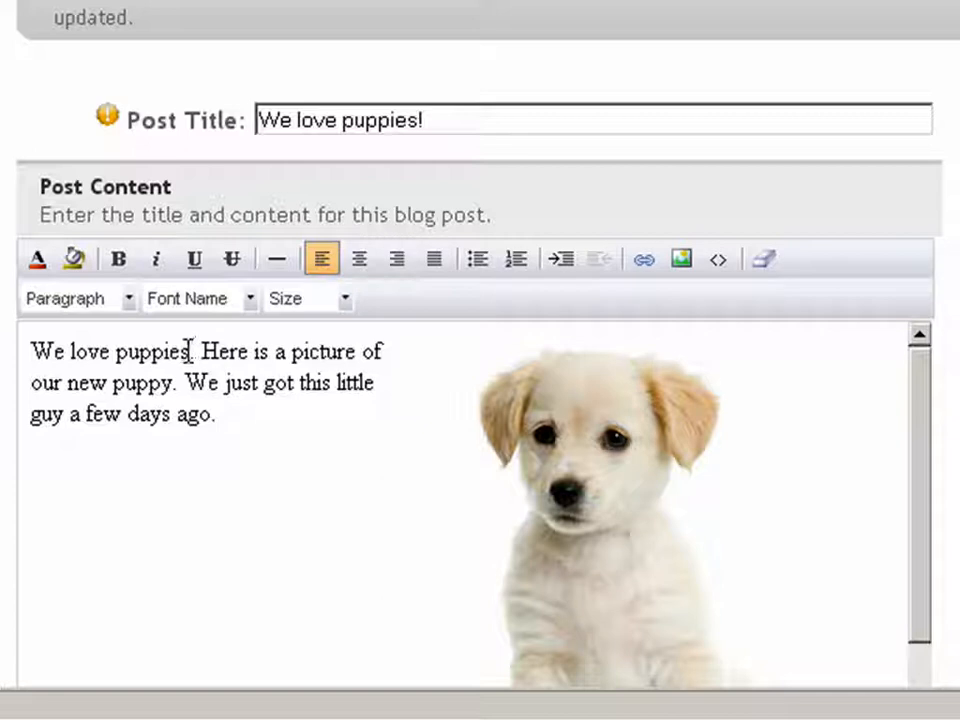
double_click(151, 351)
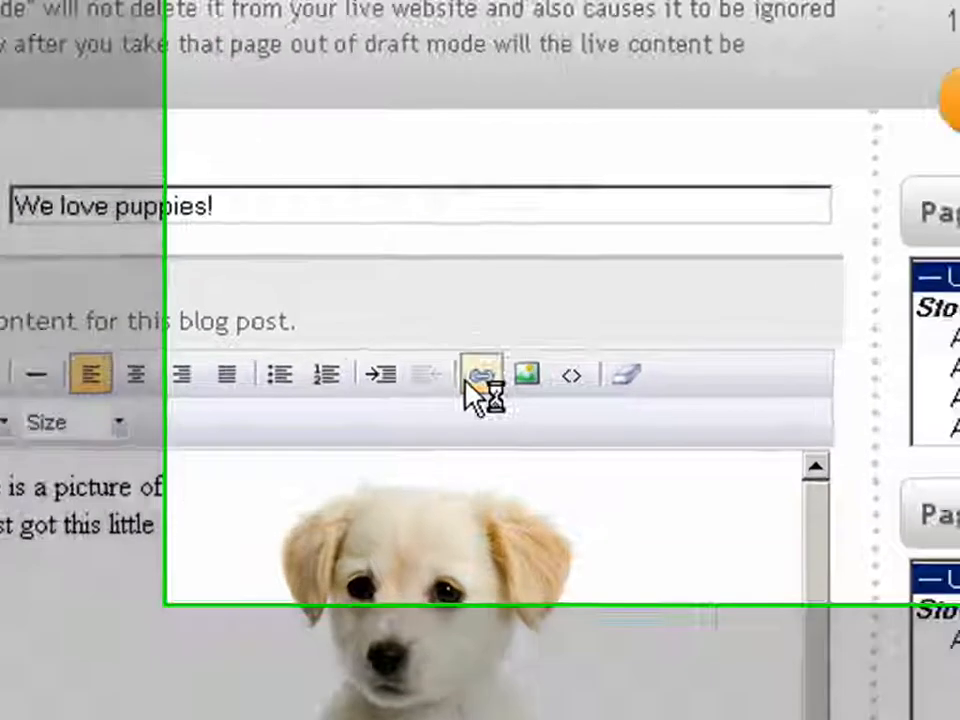
click(480, 374)
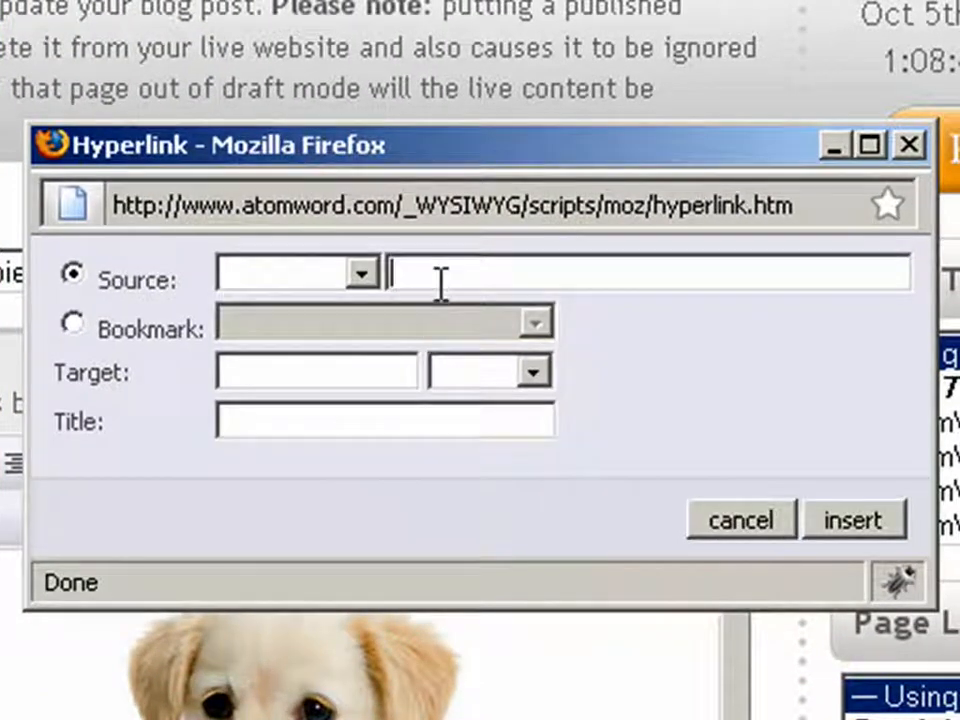
text(h)
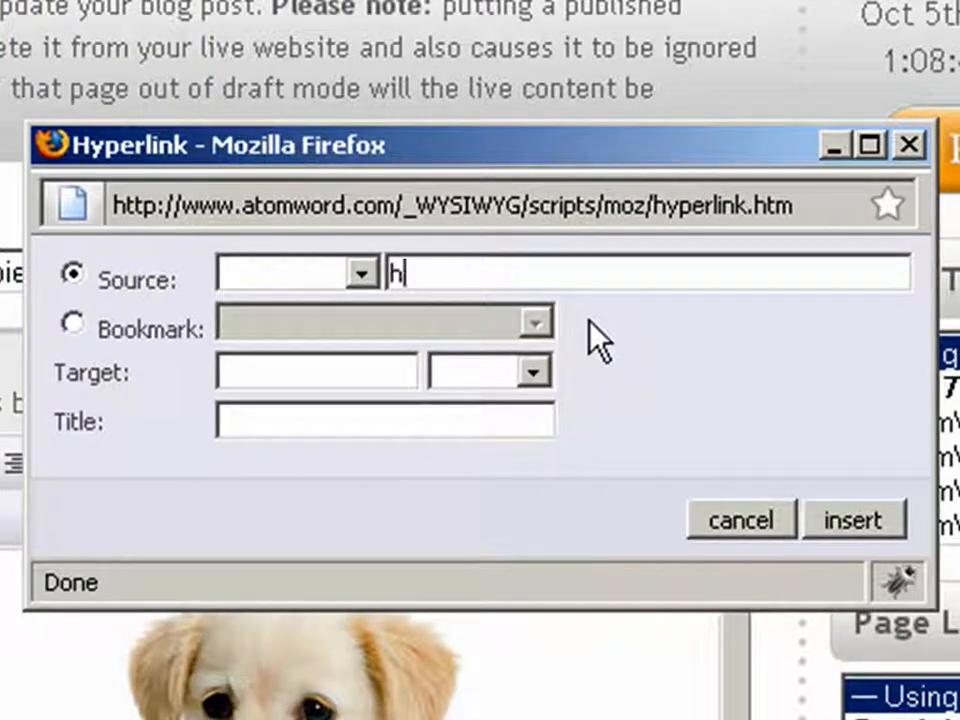
text(ttp://www.puppie)
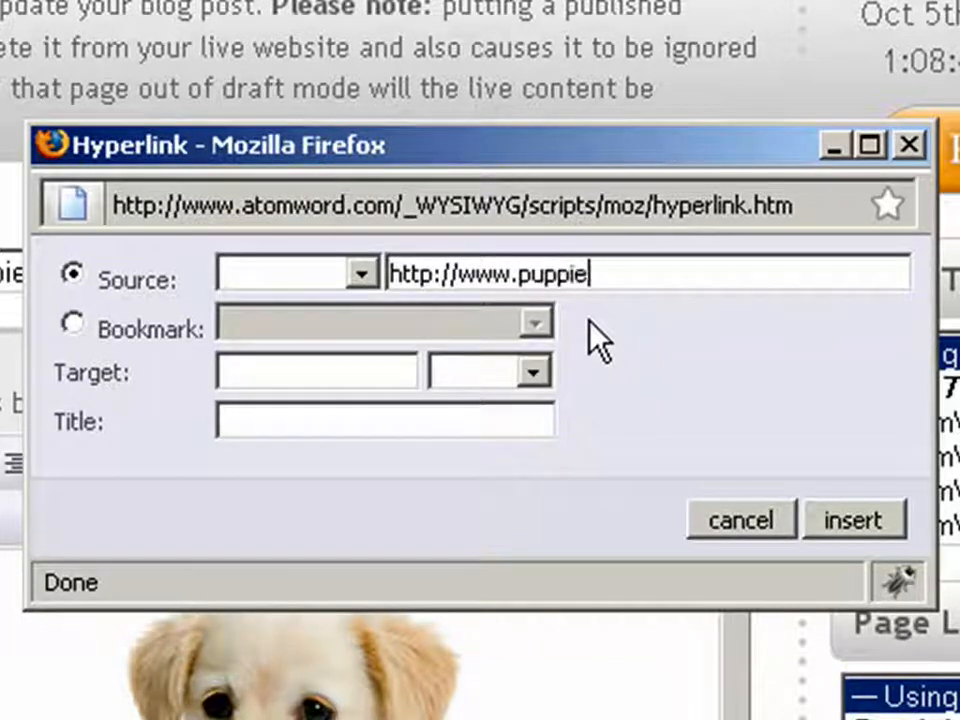
text(s.com/)
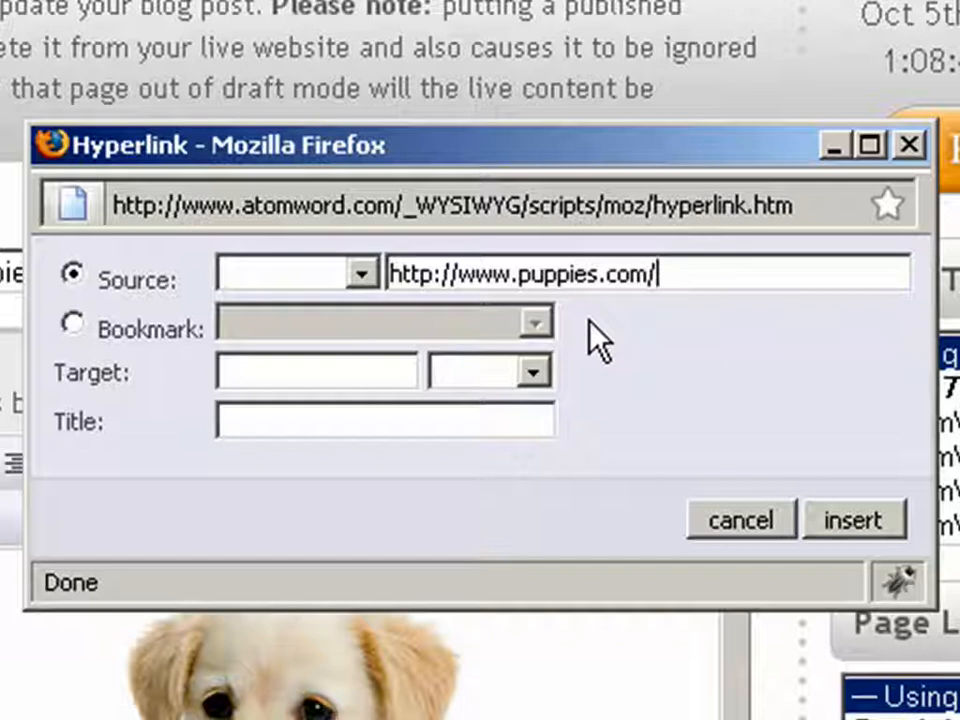
mouse_move(805, 525)
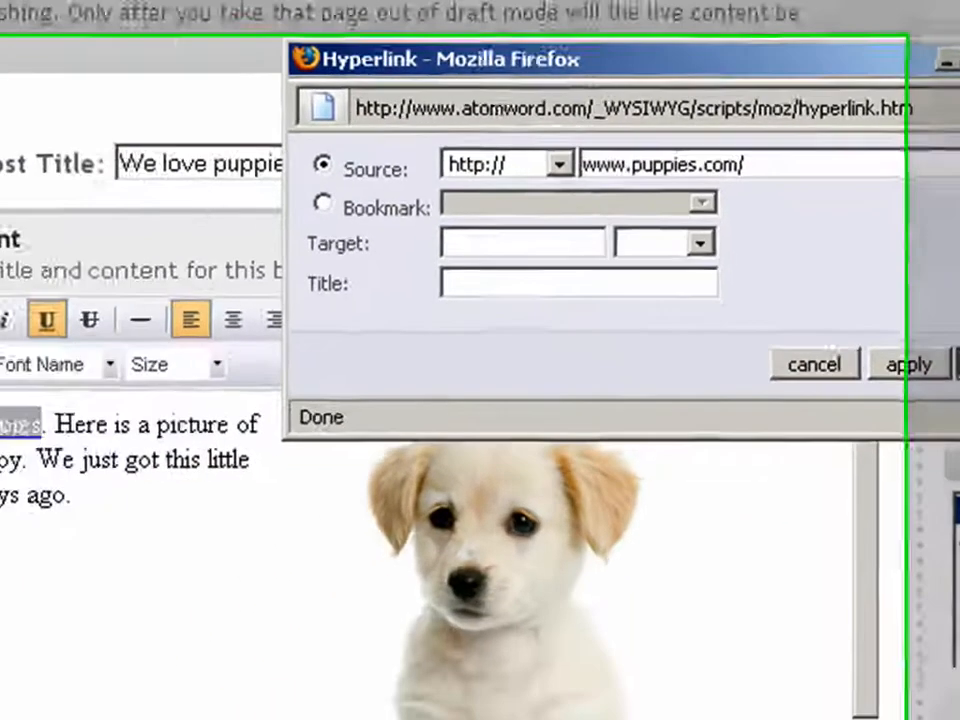
click(814, 363)
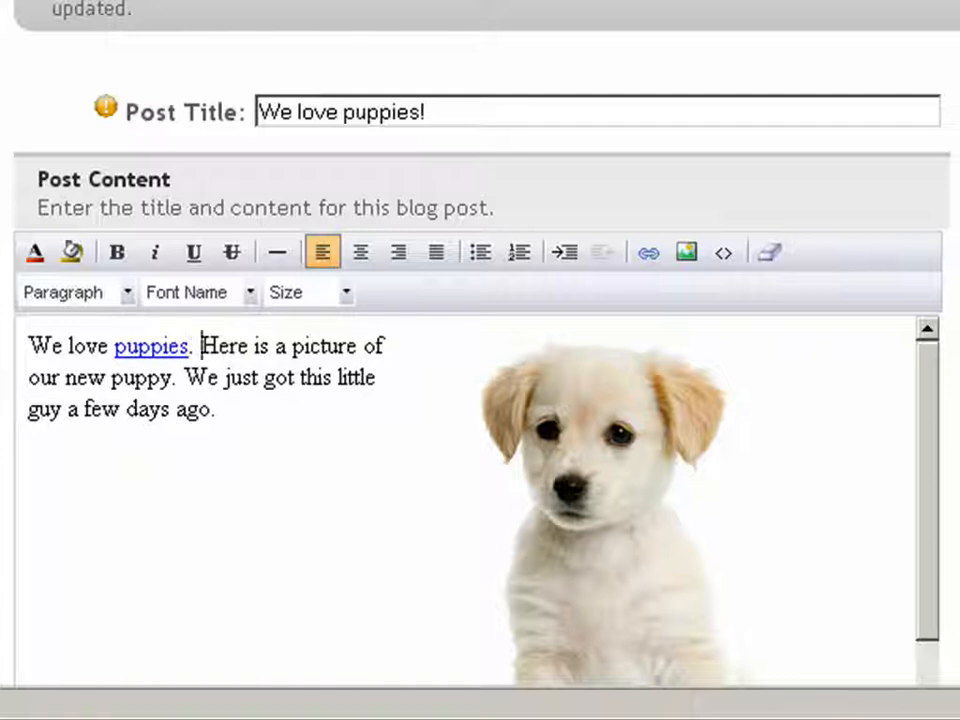
Scroll down and update the post to store the puppies link
scroll(down, 3)
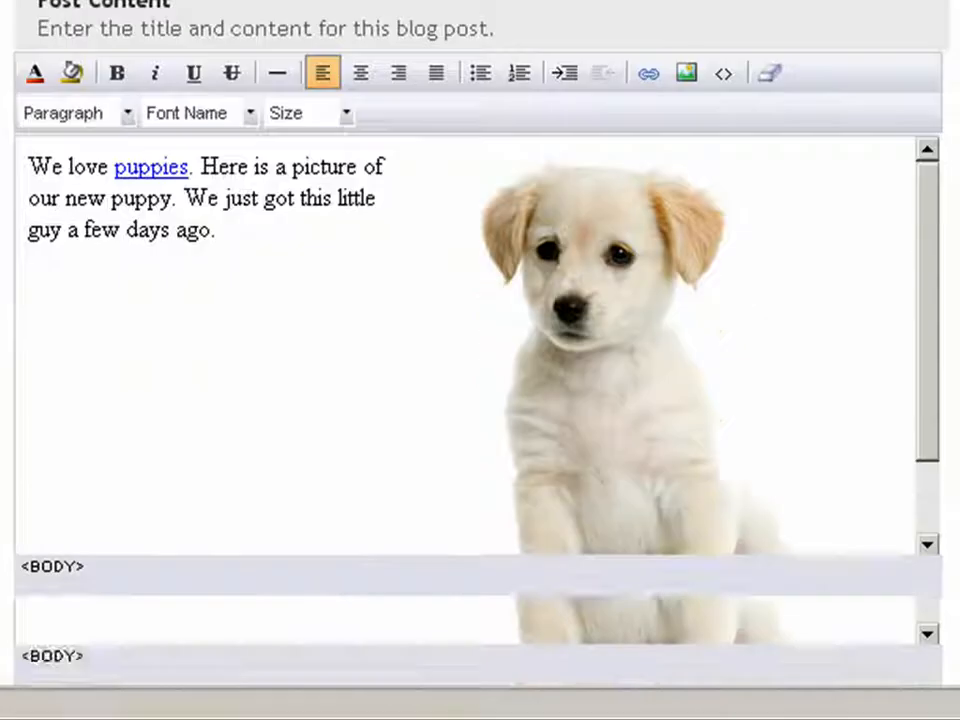
scroll(down, 3)
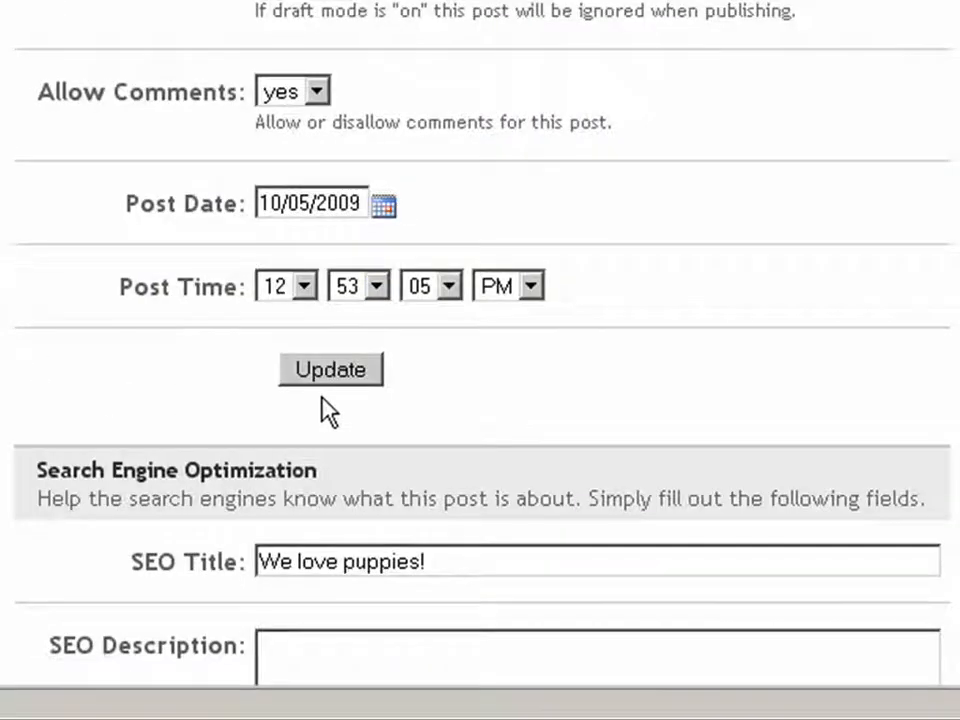
mouse_move(365, 400)
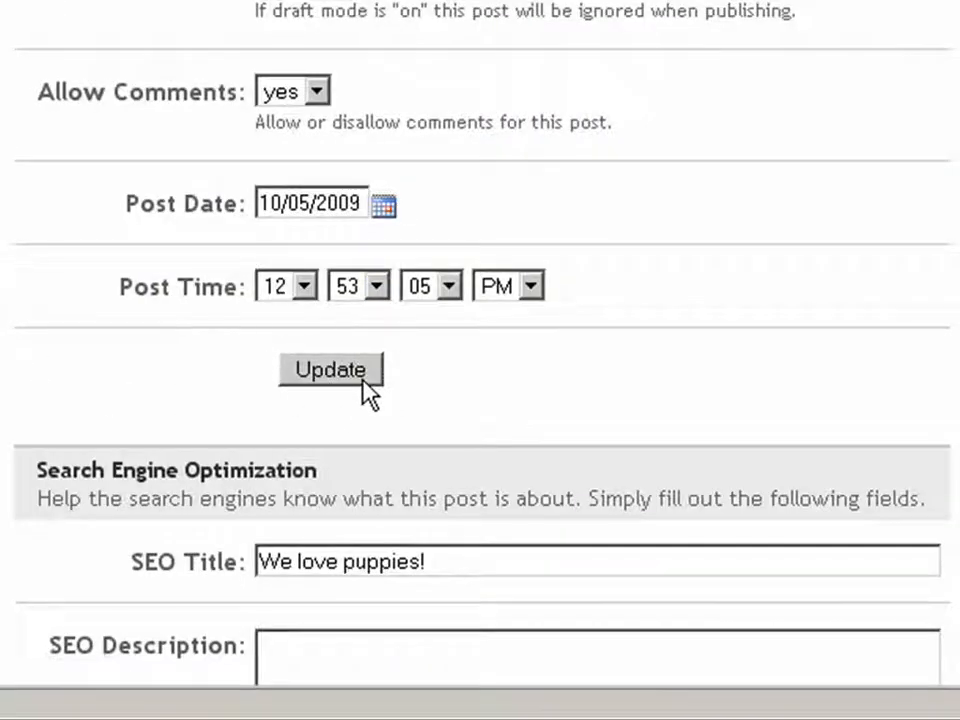
click(330, 369)
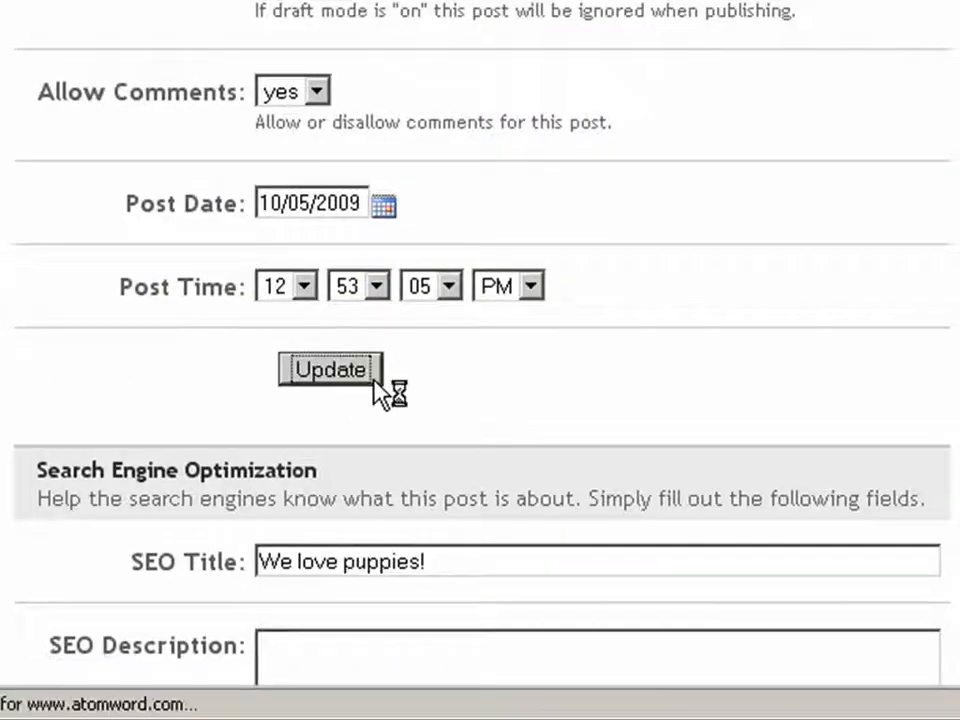
click(330, 369)
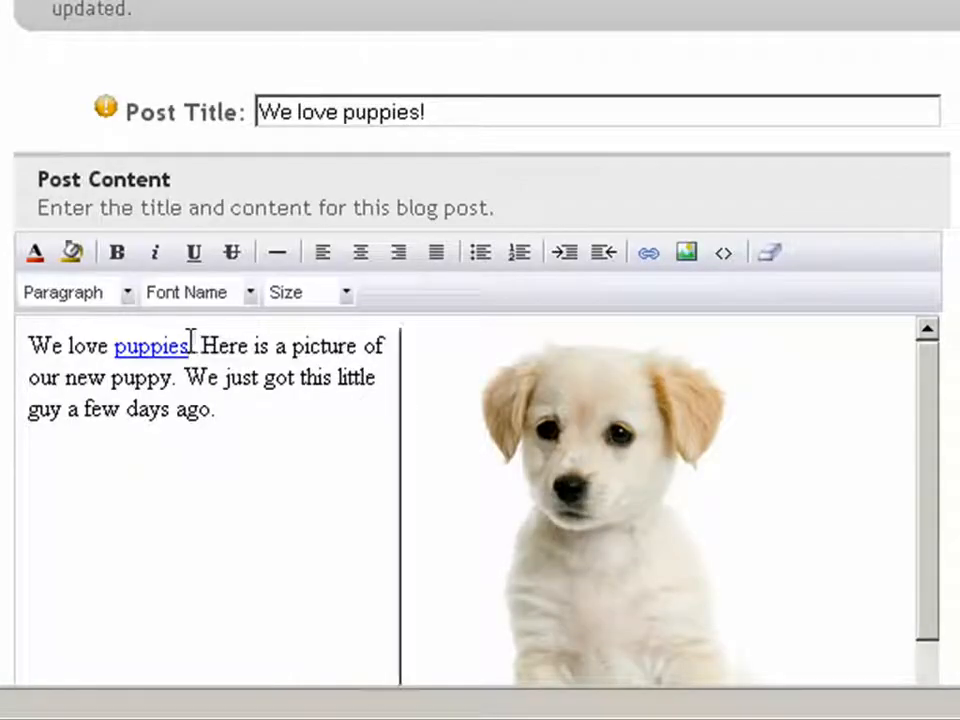
double_click(152, 345)
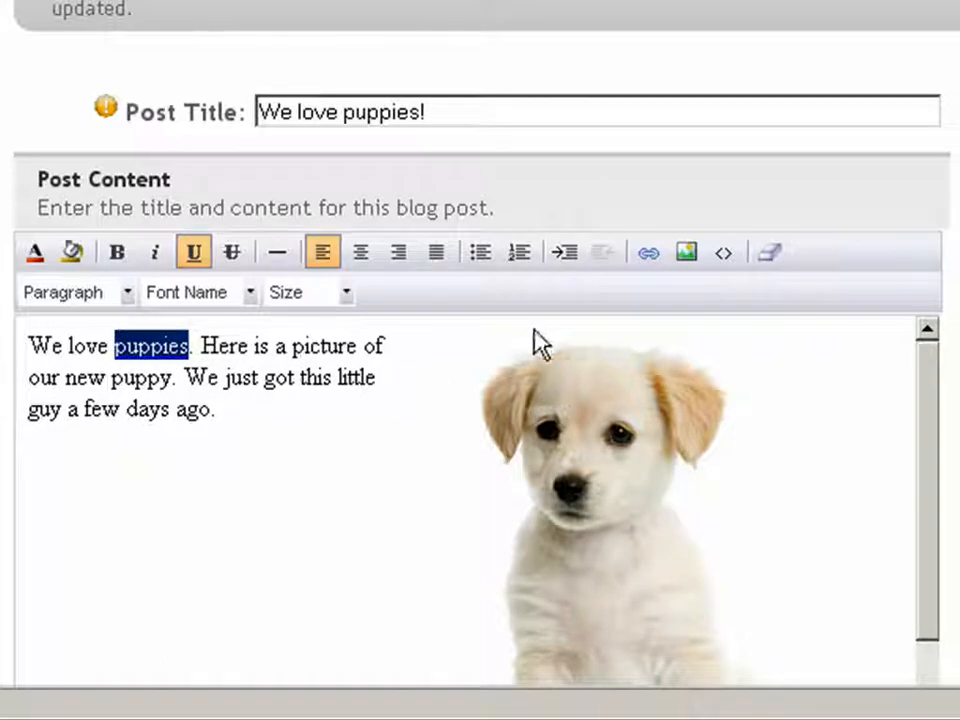
click(647, 251)
text(www.cutepuppies.com/)
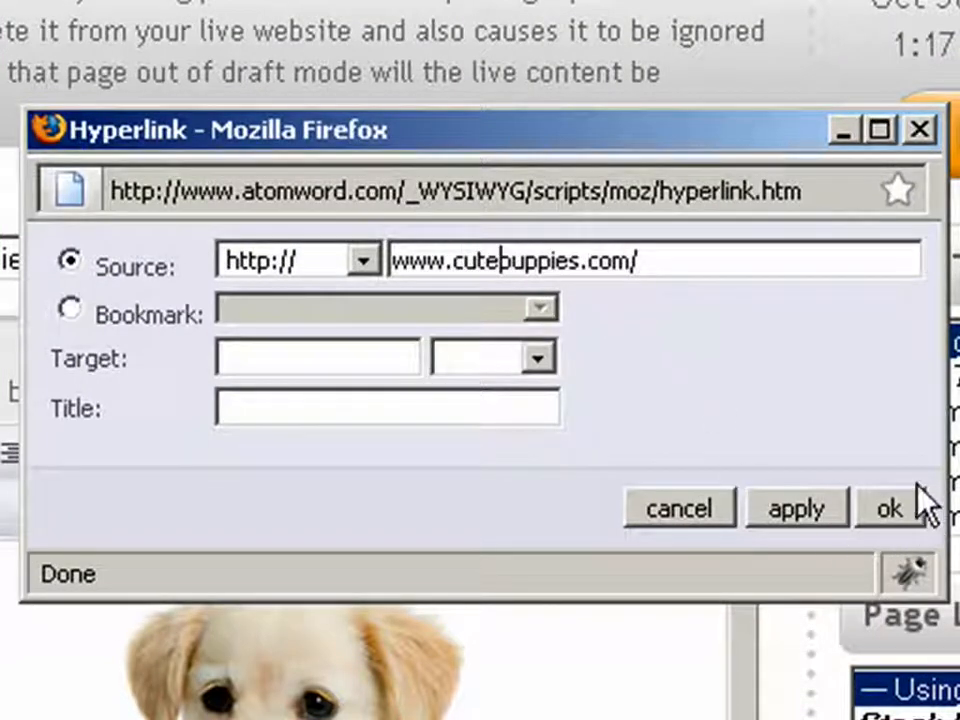
click(889, 508)
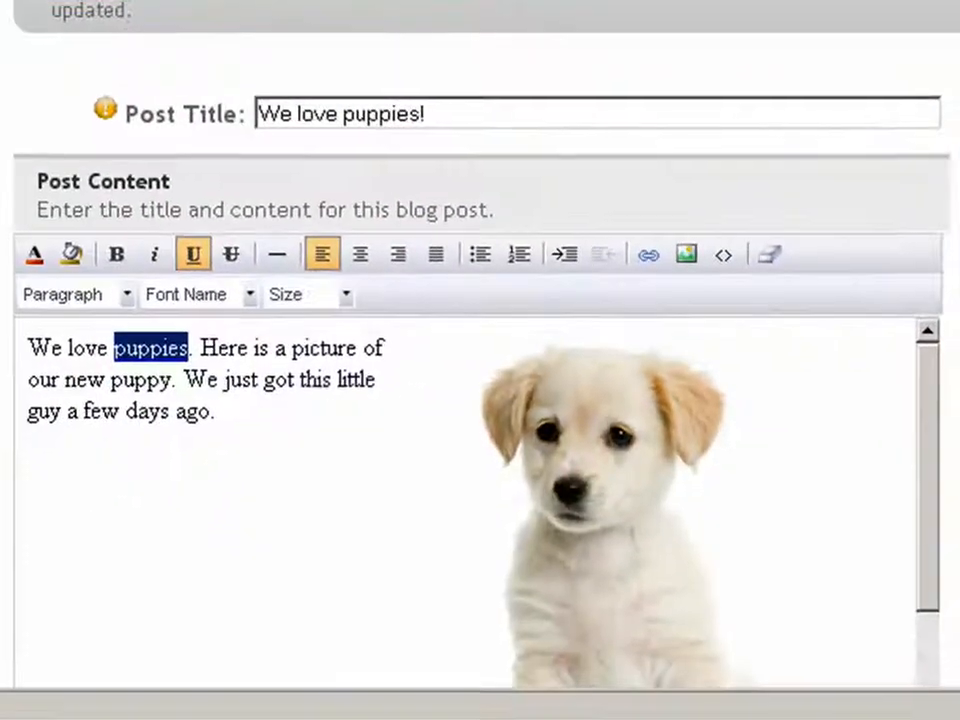
Scroll down and update the post to store the edited cutepuppies link
scroll(down, 3)
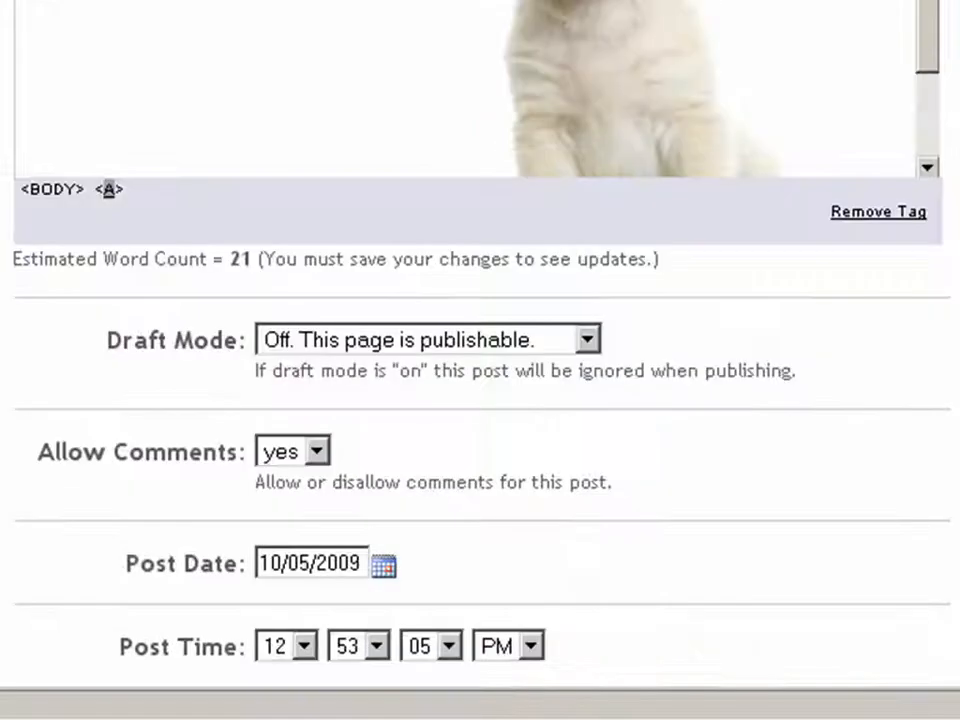
scroll(down, 3)
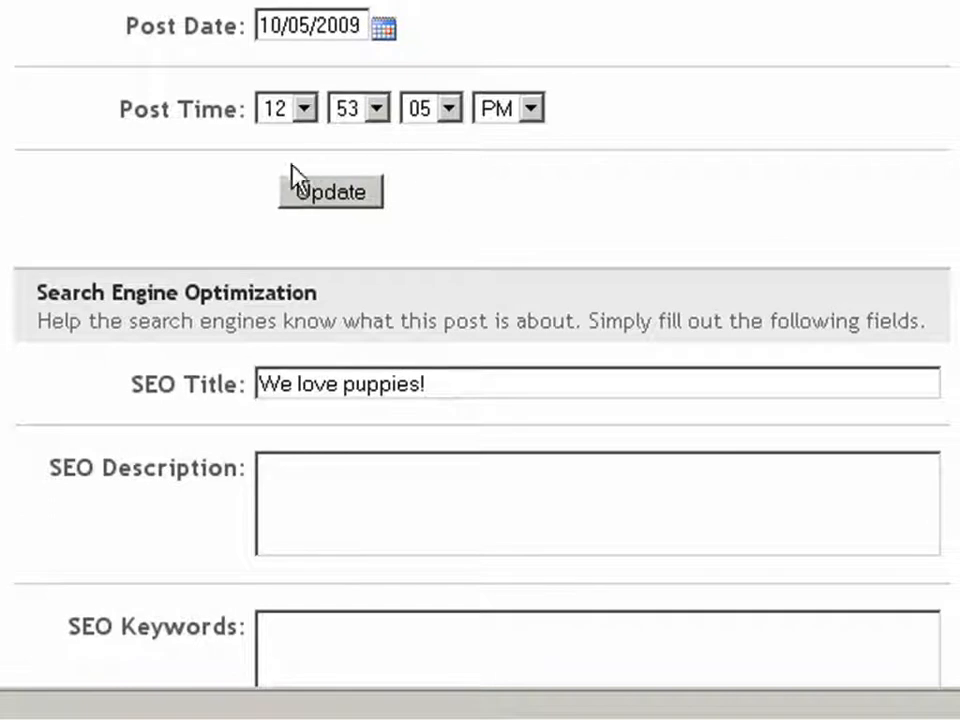
click(330, 191)
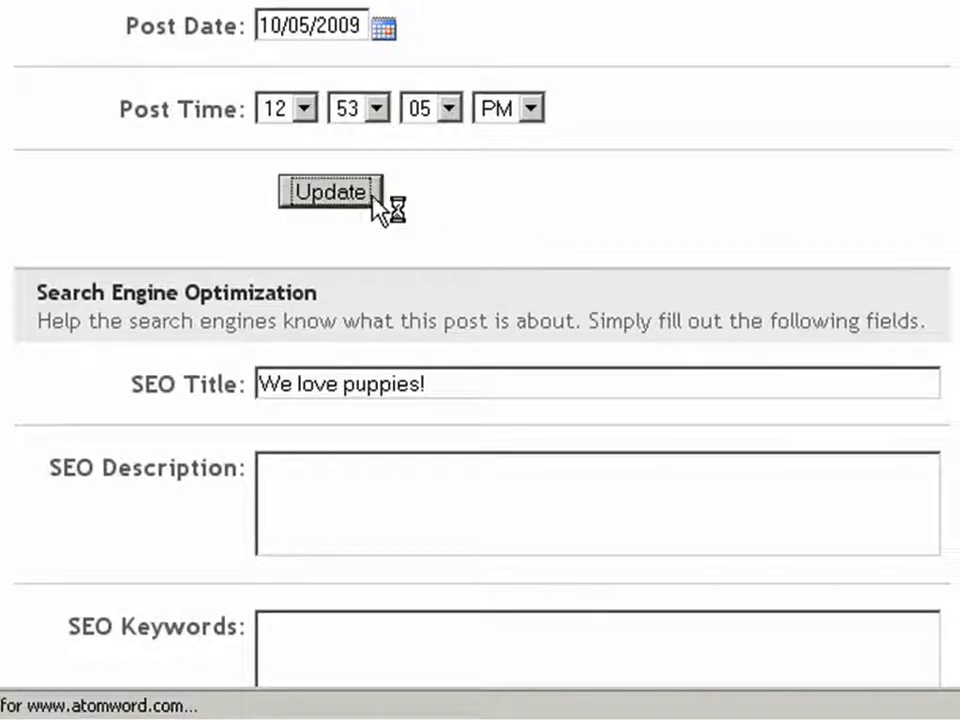
click(330, 191)
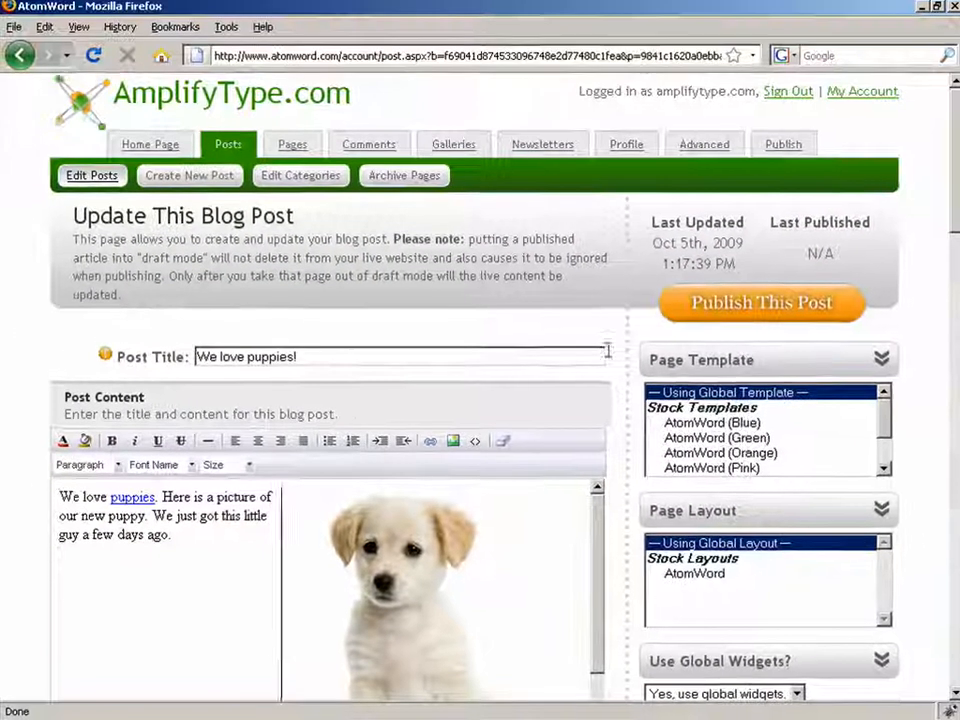